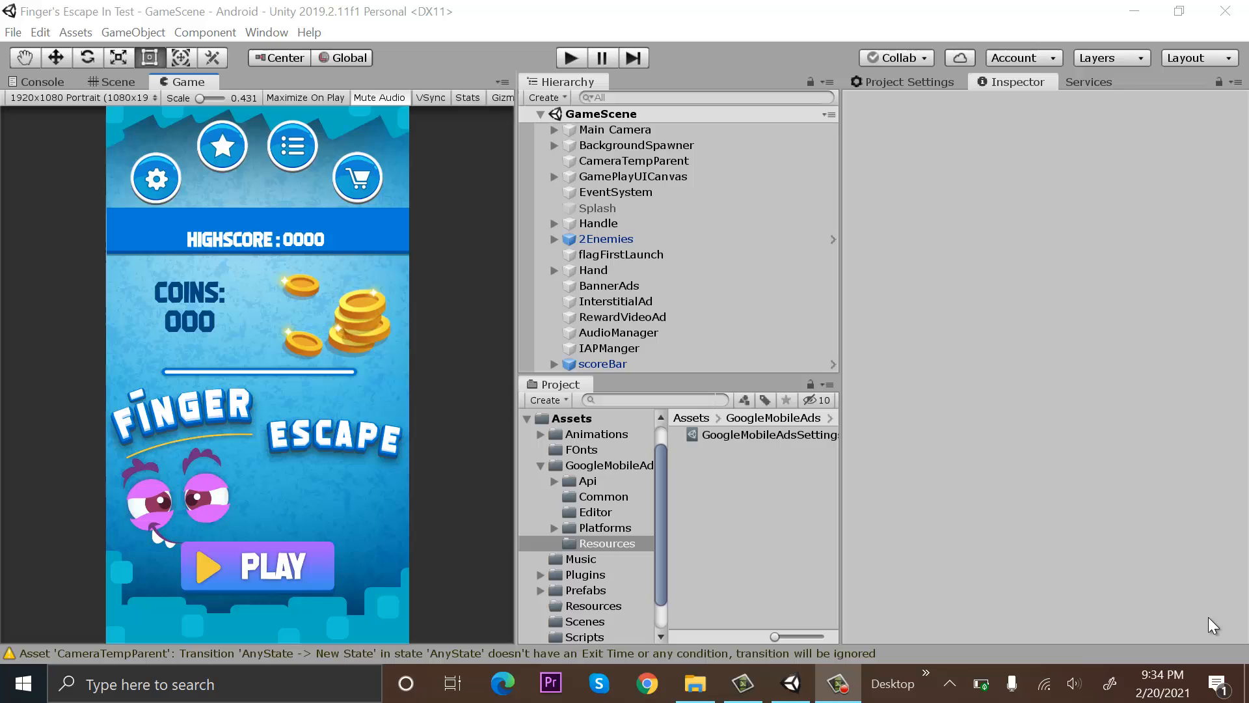
{"action": "mouse_move", "coordinate": [986, 476]}
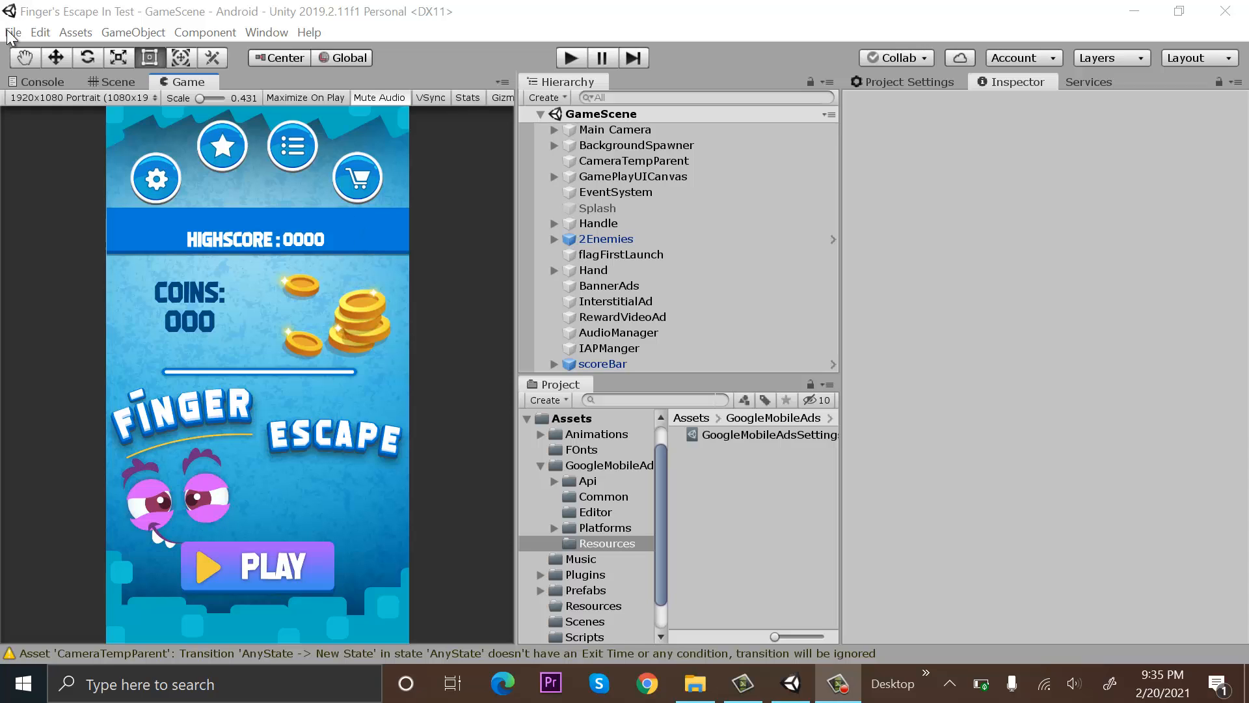
Step: Reach Build Settings from the File menu and go to the project's Player Settings for Android
{"action": "left_click", "coordinate": [12, 32]}
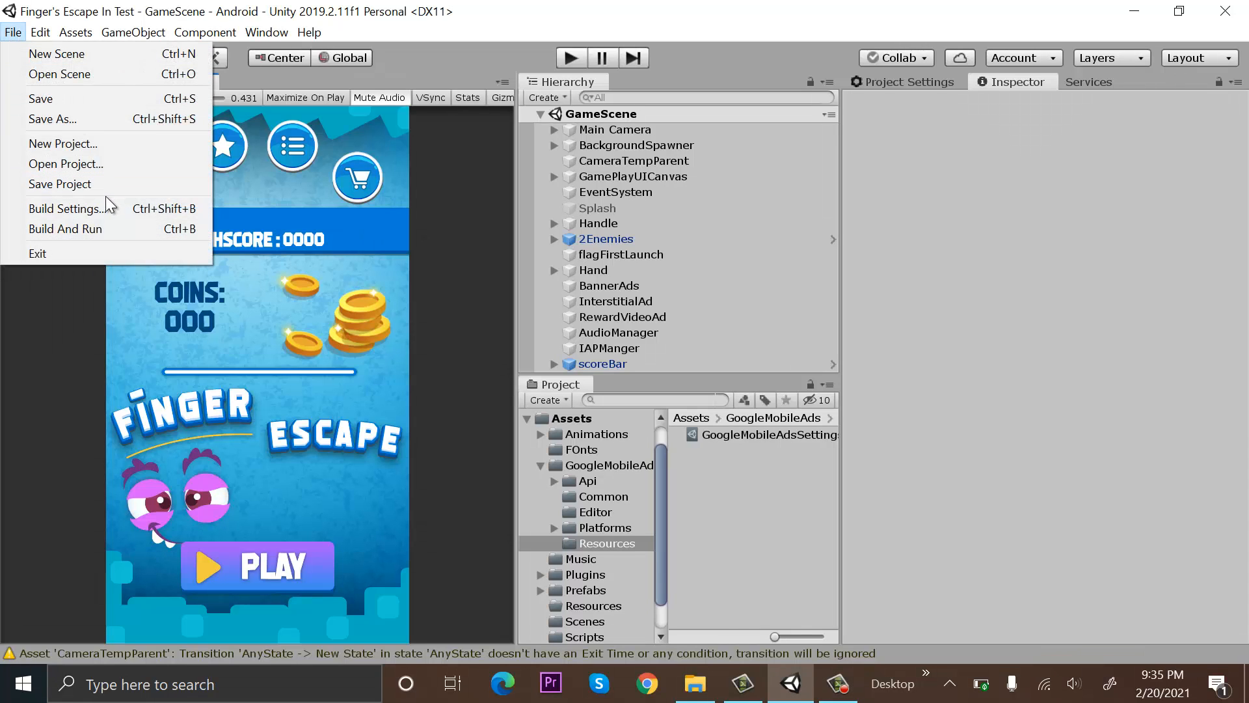
{"action": "left_click", "coordinate": [65, 208]}
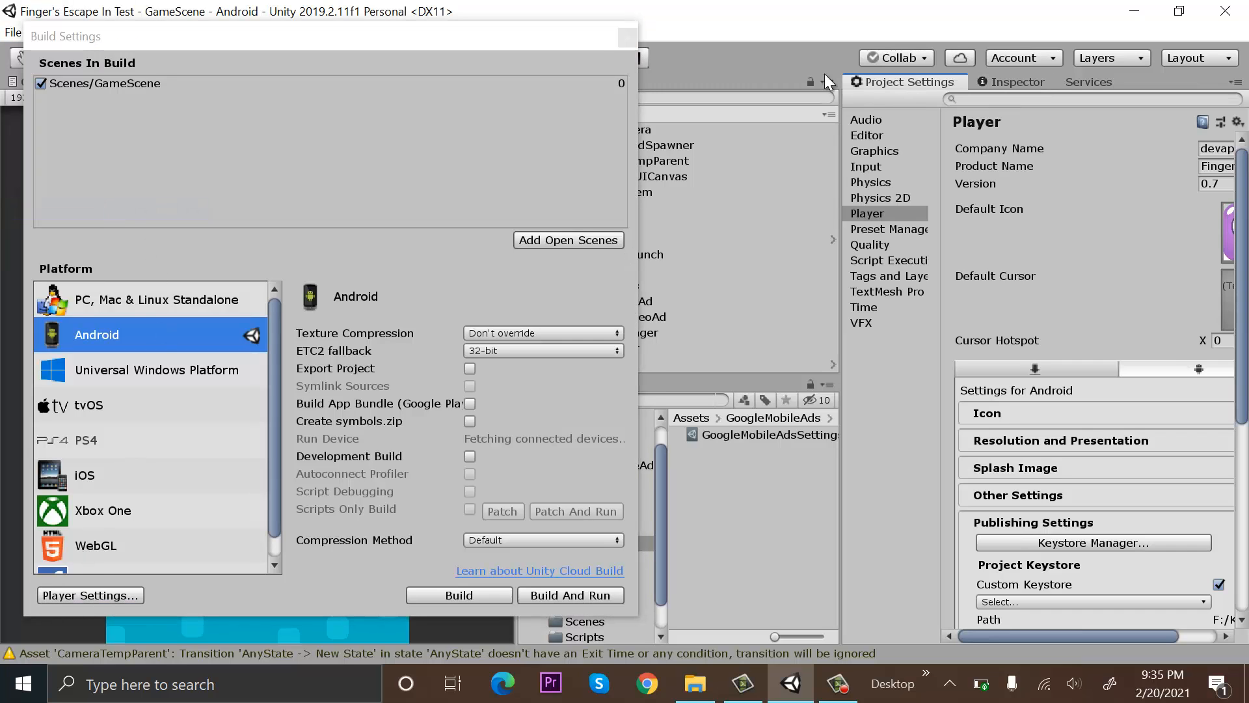
{"action": "left_click", "coordinate": [627, 36]}
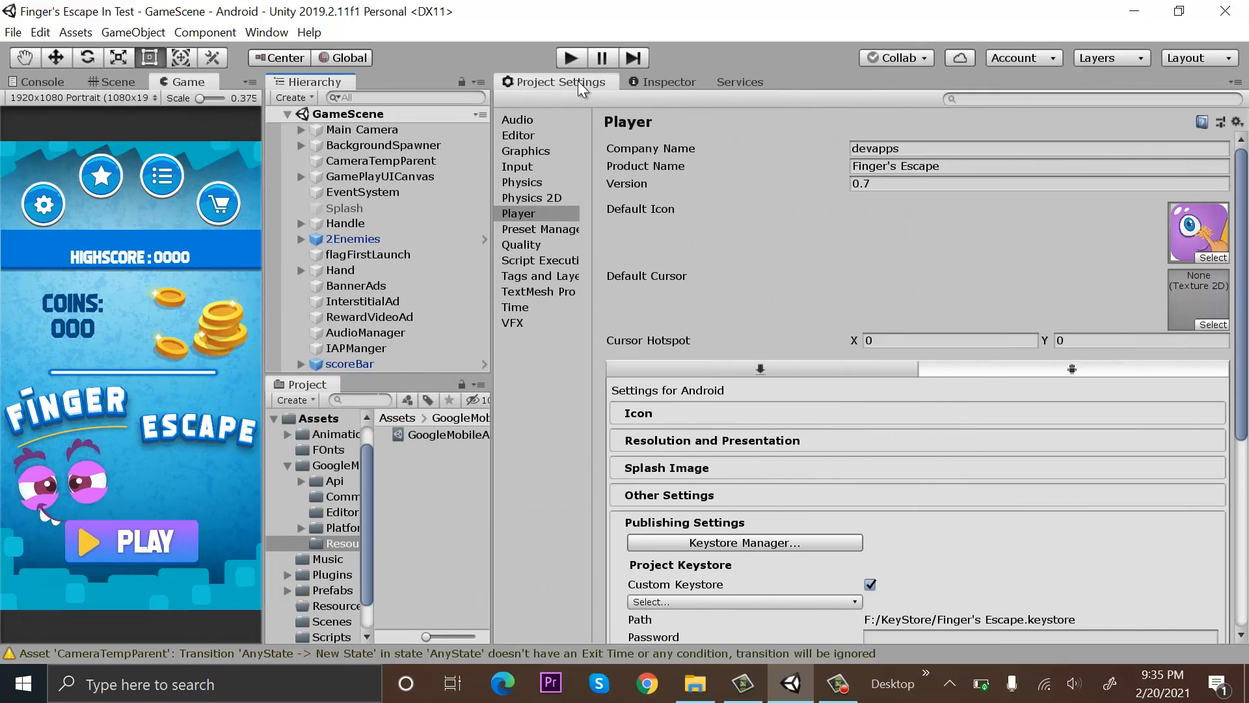
{"action": "mouse_move", "coordinate": [575, 221]}
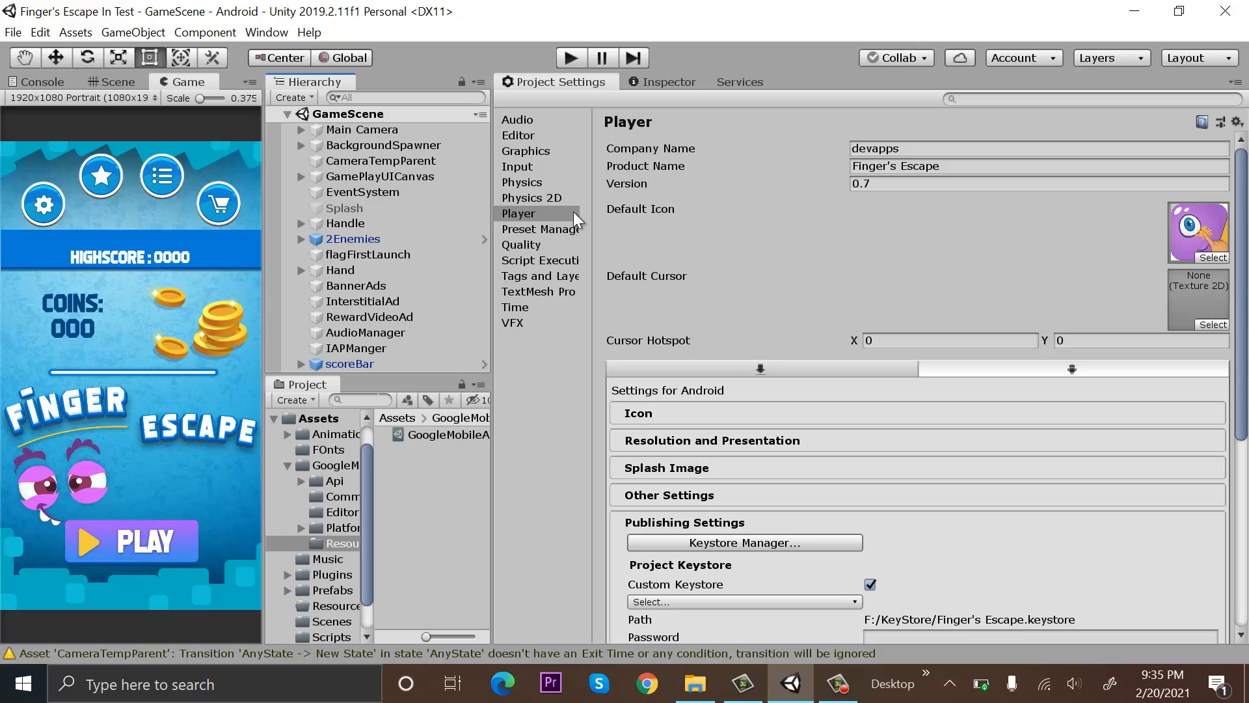
Step: Show the Player page and expand the Android Resolution and Presentation section
{"action": "left_click", "coordinate": [519, 214]}
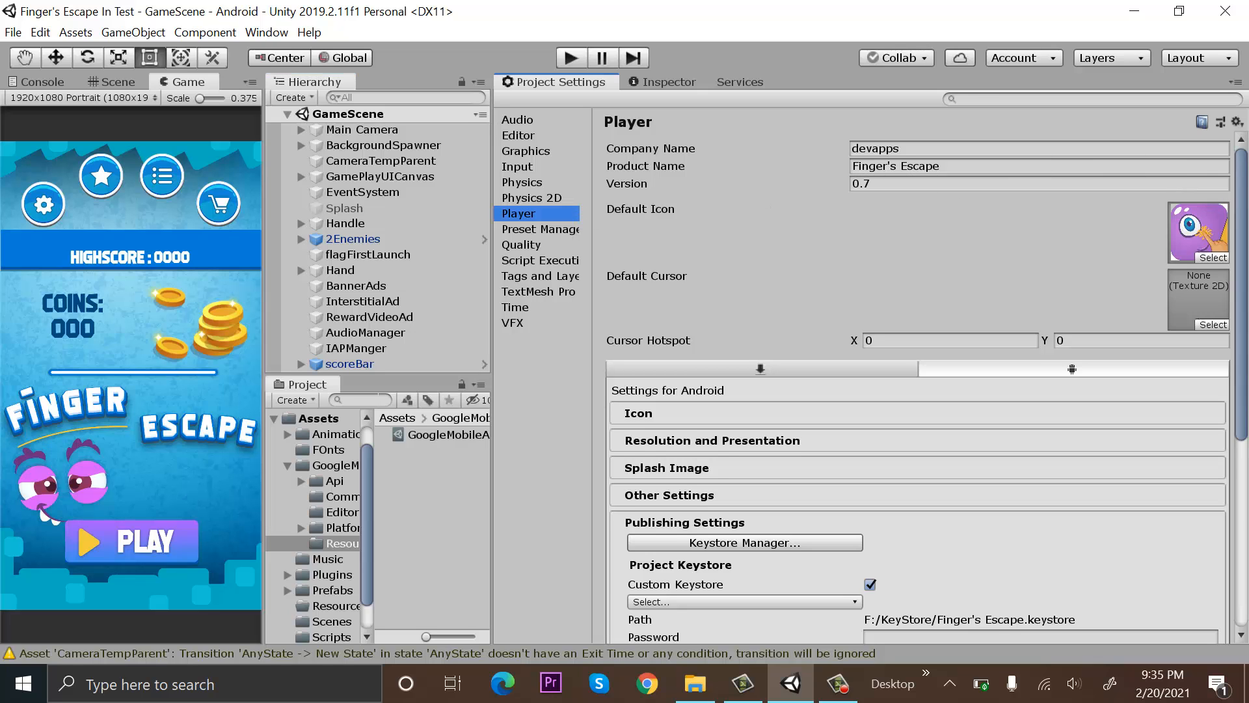
{"action": "scroll", "scroll_direction": "down", "scroll_amount": 3}
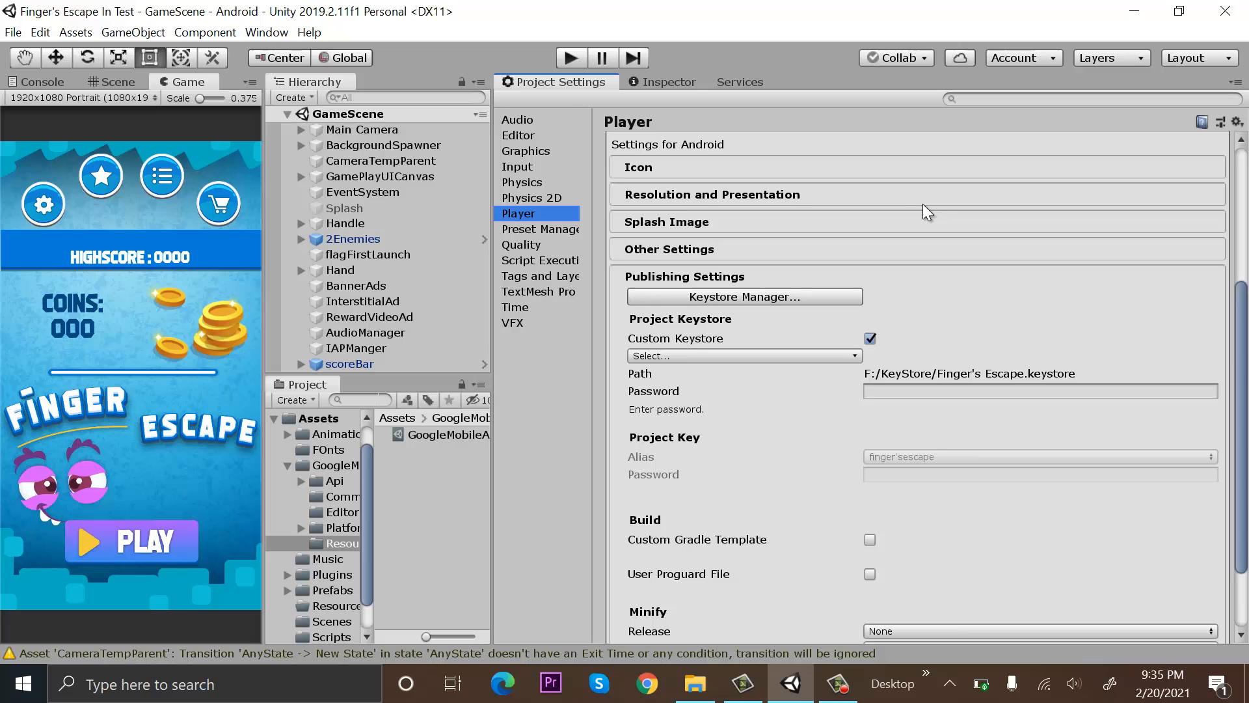
{"action": "left_click", "coordinate": [710, 194]}
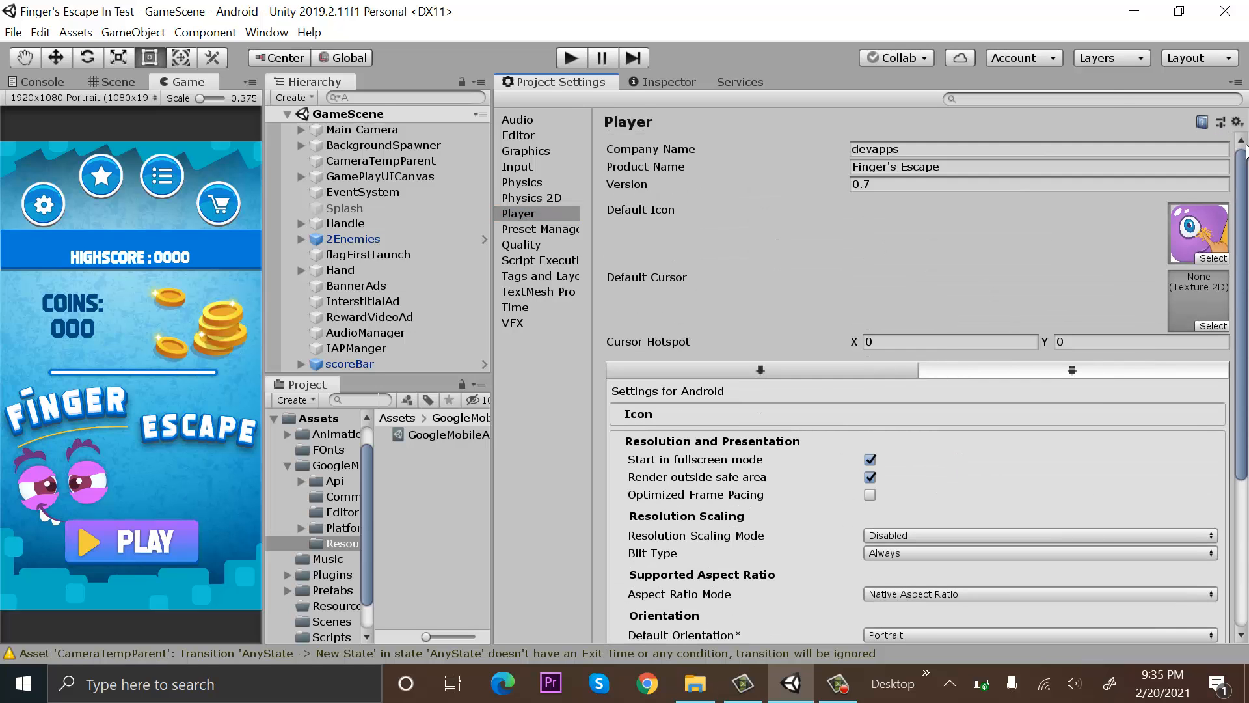
Step: Reveal the Default Orientation dropdown choices, with Portrait currently selected
{"action": "scroll", "scroll_direction": "down", "scroll_amount": 3}
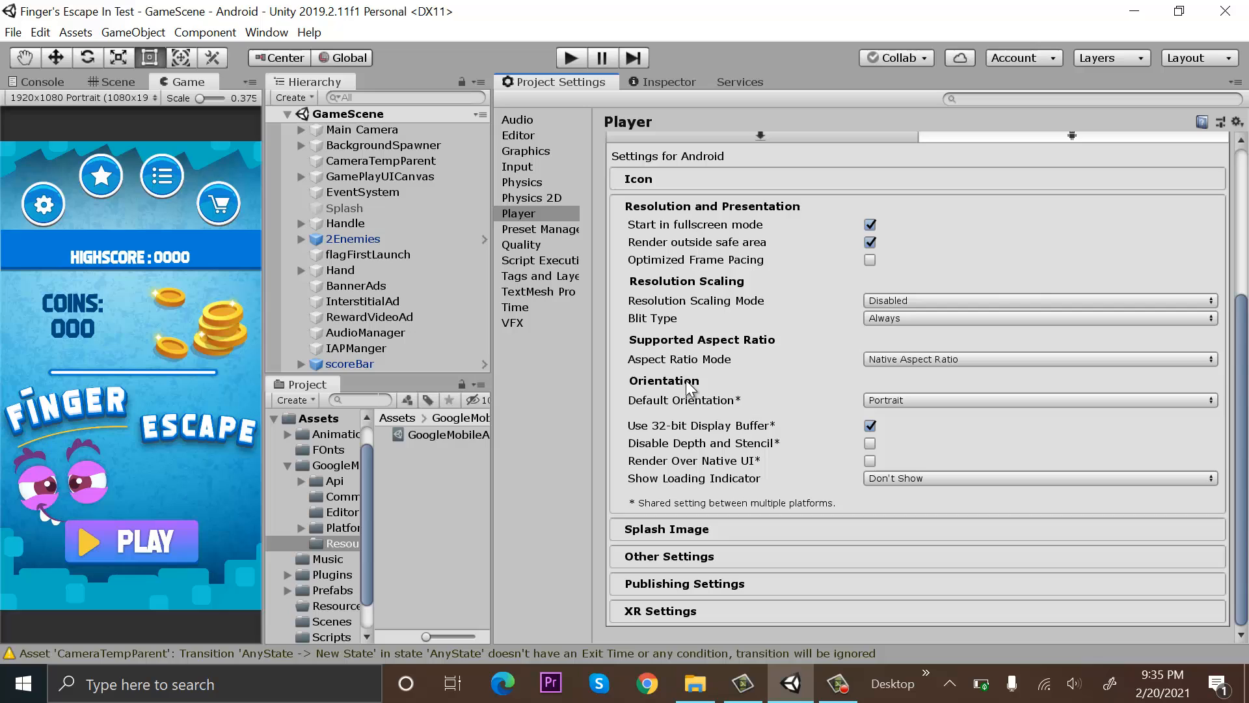
{"action": "left_click", "coordinate": [1035, 400]}
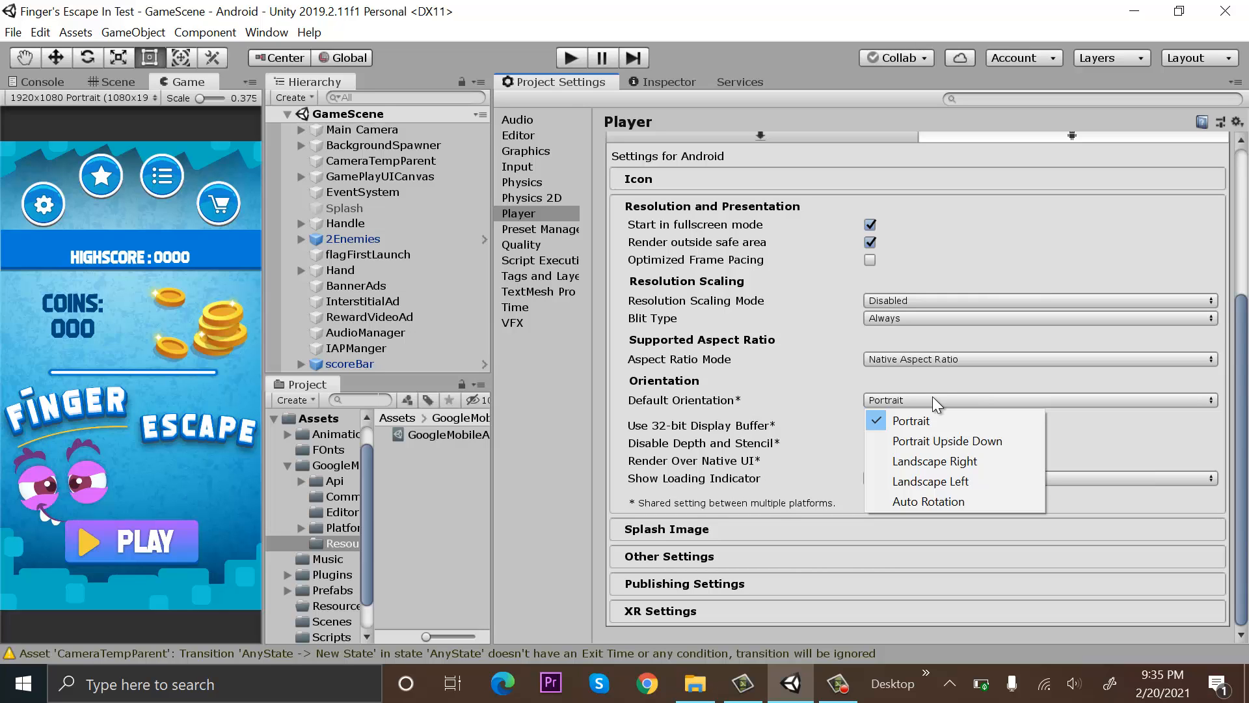
{"action": "mouse_move", "coordinate": [911, 421]}
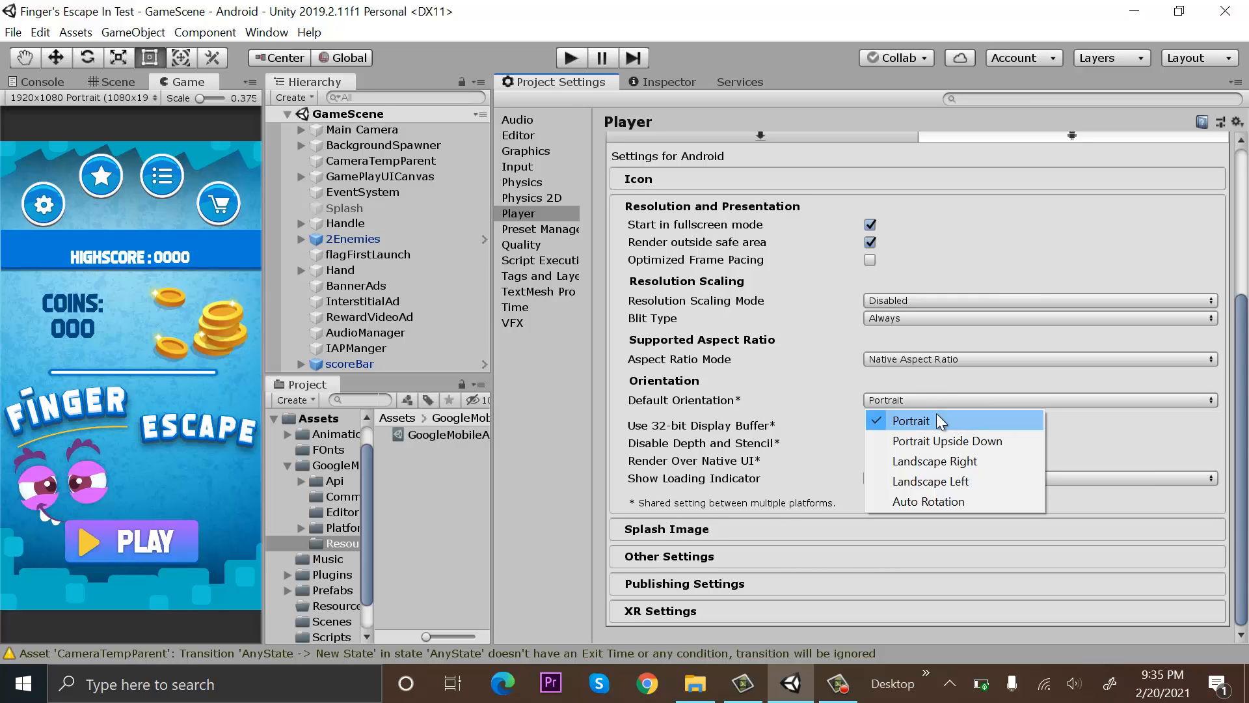
{"action": "mouse_move", "coordinate": [946, 440]}
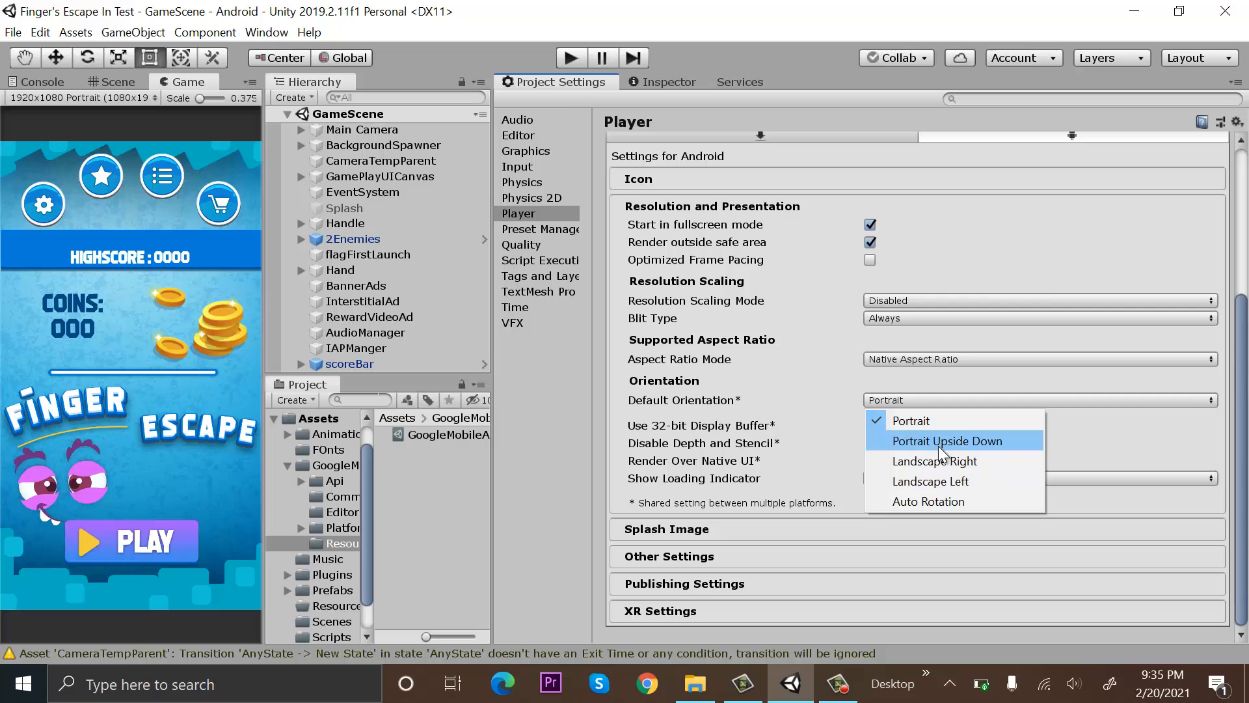
{"action": "mouse_move", "coordinate": [934, 461]}
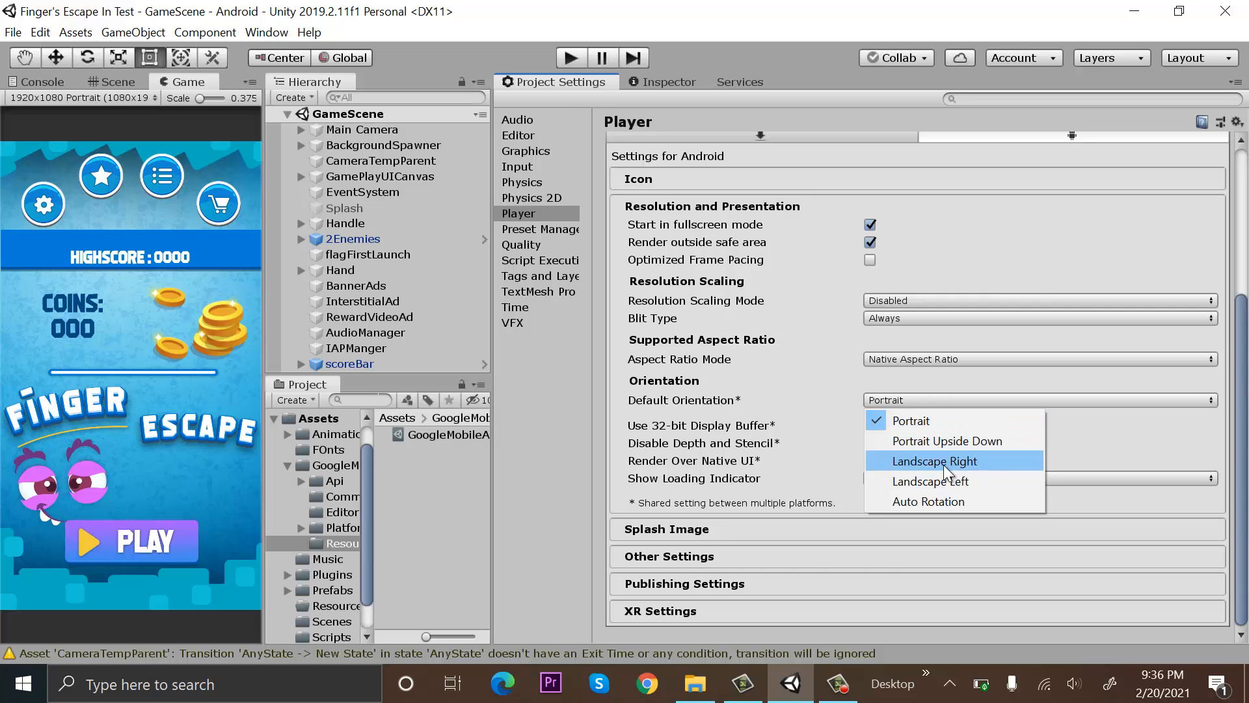
{"action": "mouse_move", "coordinate": [1041, 469]}
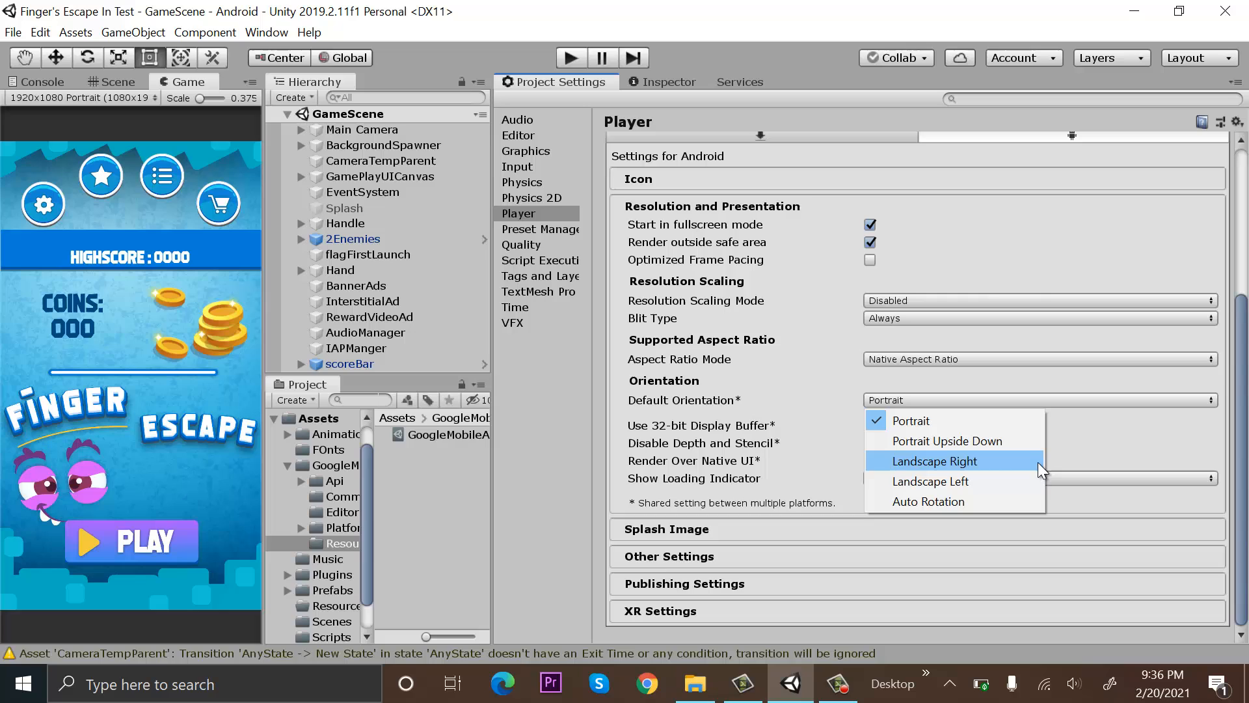